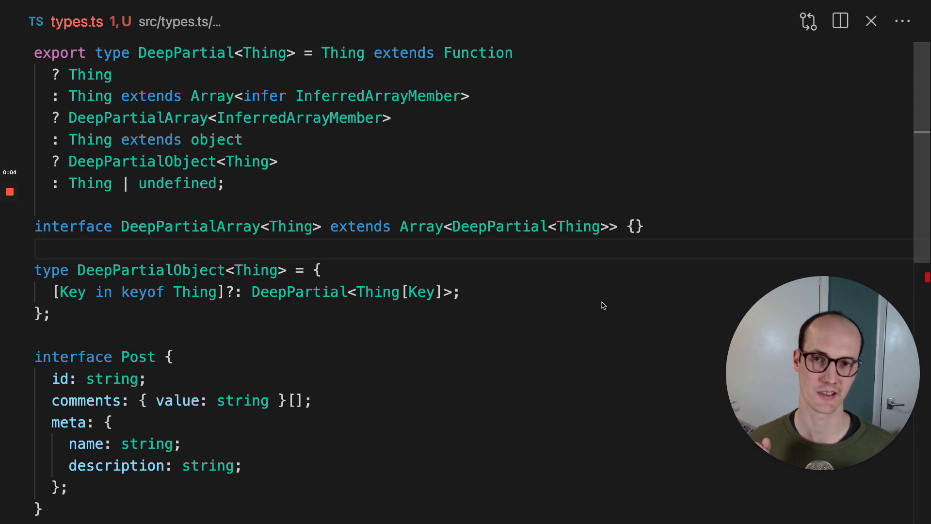
# - Add const post: Post with id "1" and a single comment valued "hello"
pyautogui.scroll(-3)
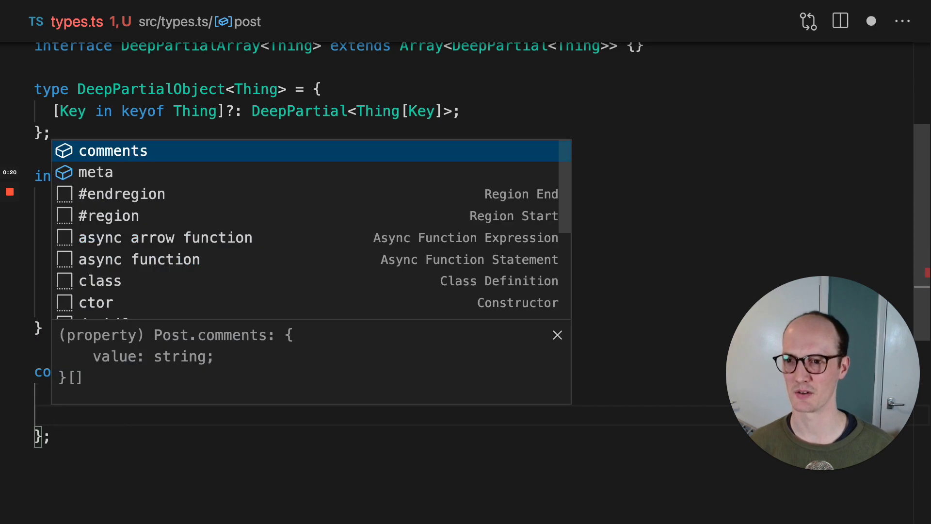
pyautogui.write('value: "hello",')
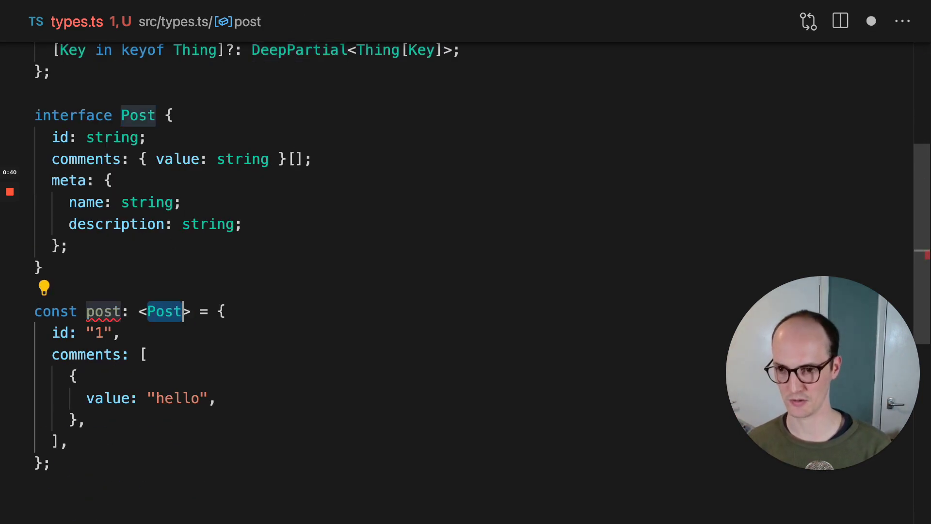
# - Retype post as Partial<Post> and add meta with description '123' and name '123'
pyautogui.write('Partial')
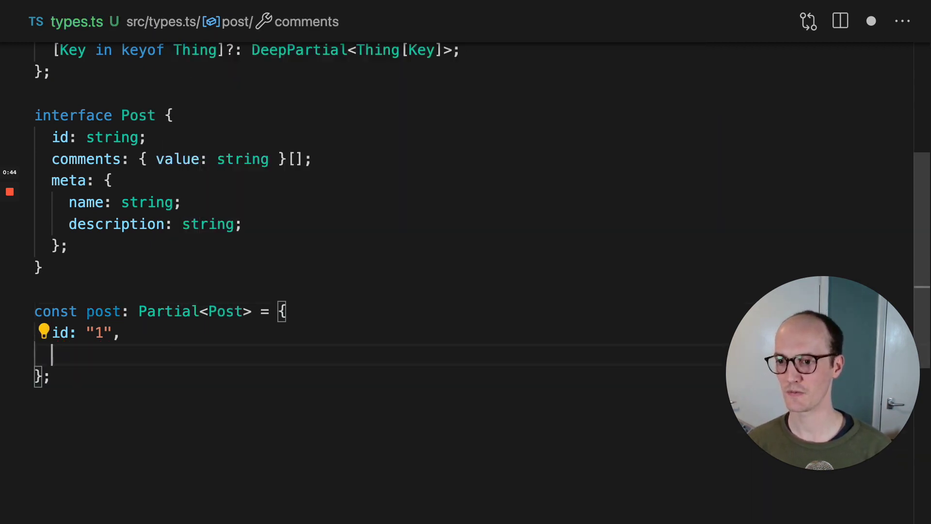
pyautogui.write('meta: {')
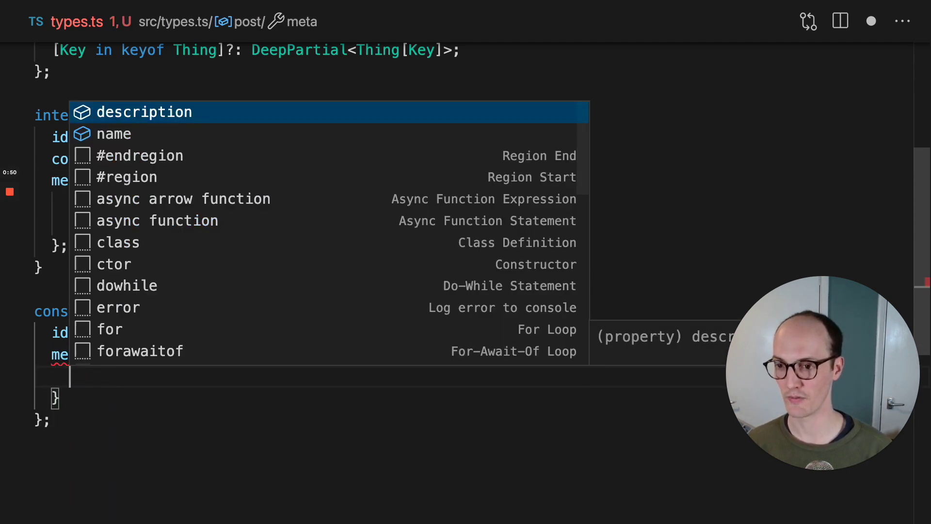
pyautogui.write("description: '123")
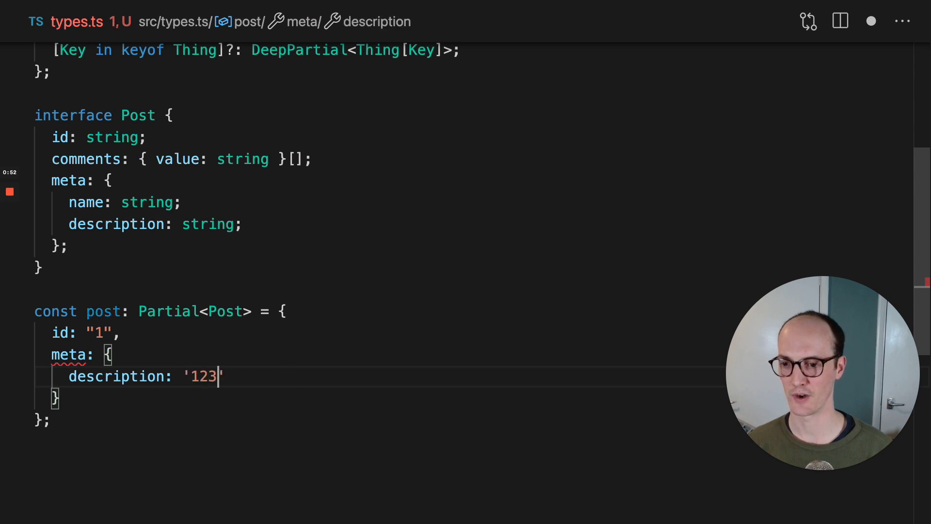
pyautogui.write("name: '123'")
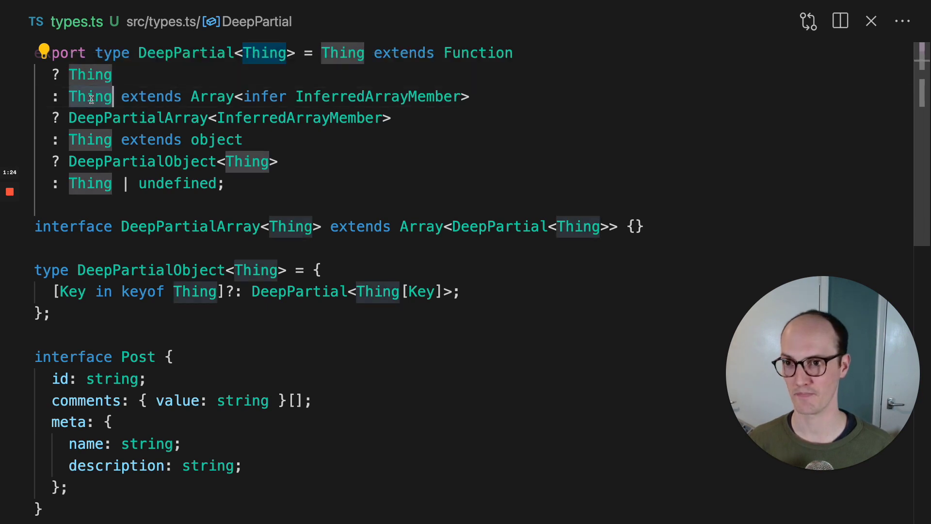
pyautogui.doubleClick(378, 96)
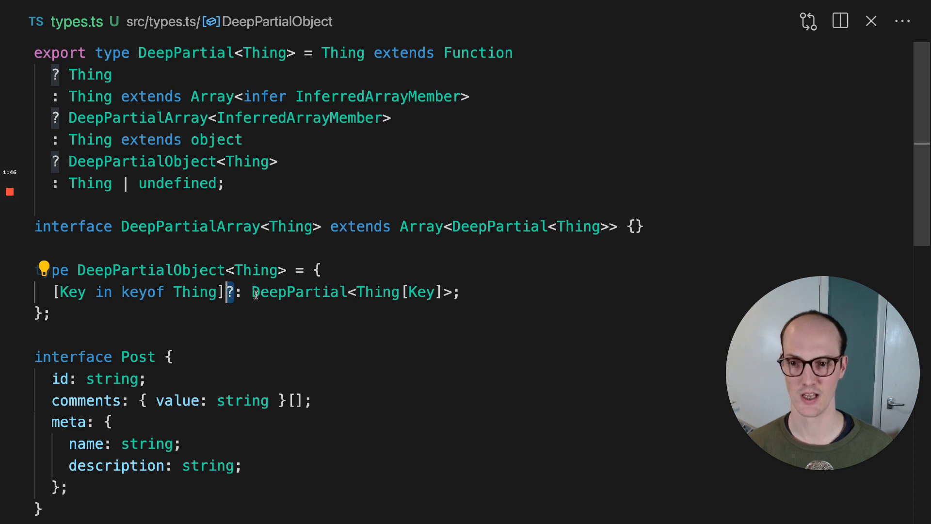
pyautogui.doubleClick(299, 291)
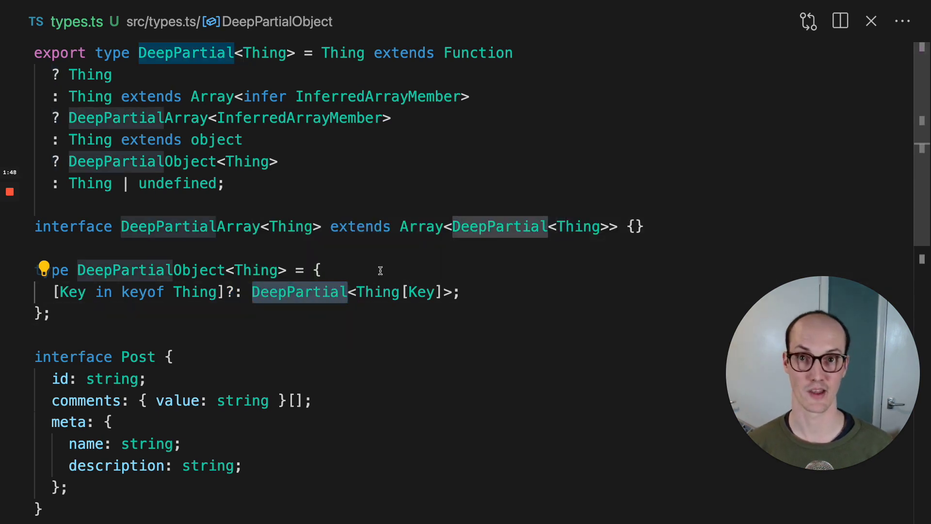